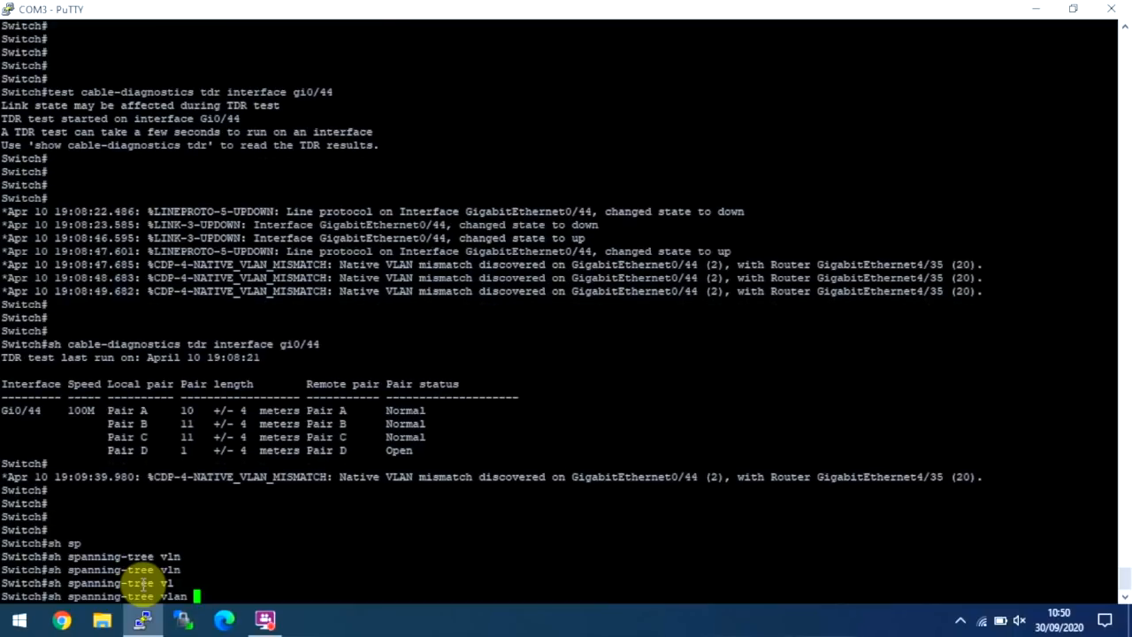
Display 'sh spanning-tree vlan 1' and 'vlan 2' output, confirming Gi0/44 as VLAN 2 root port
text( 1)
key(Return)
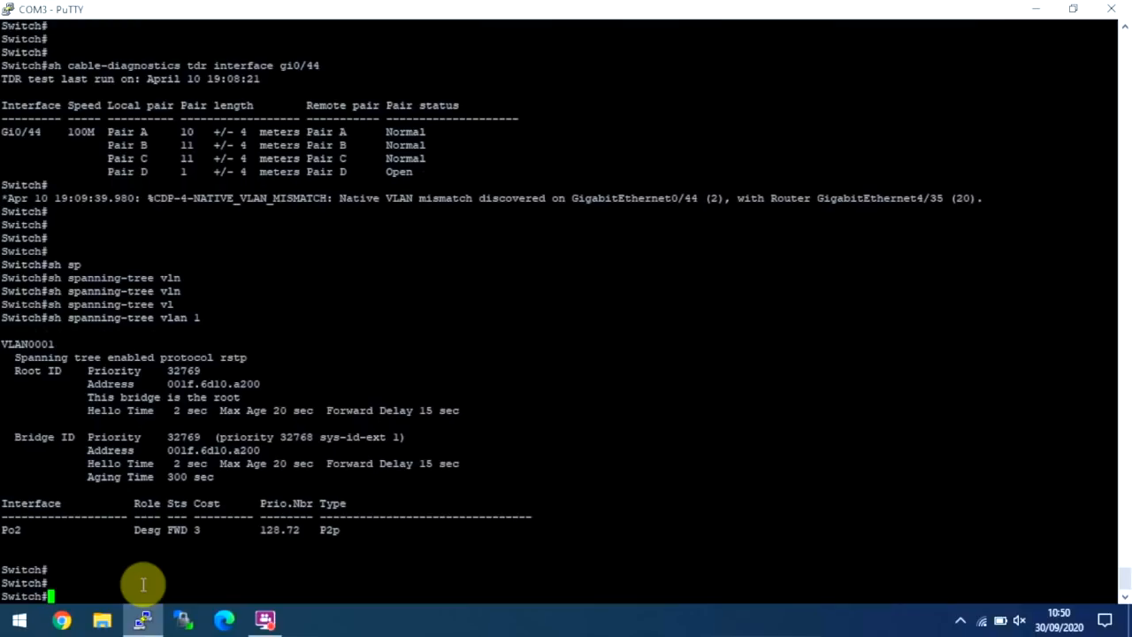
text(sh spanning-tree vlan 1)
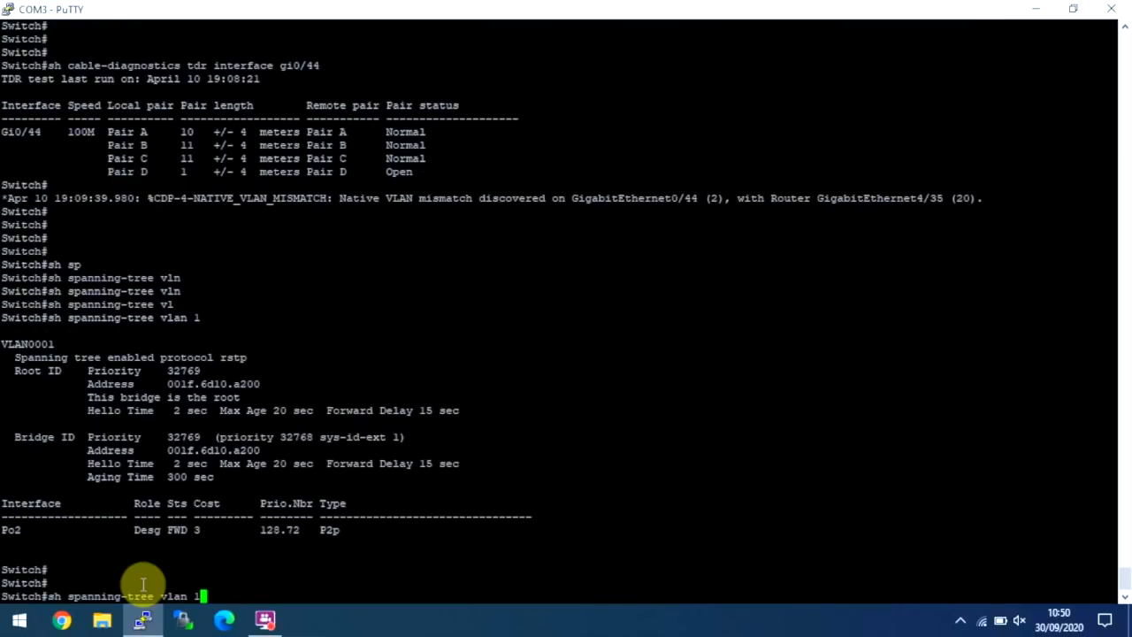
key(Return)
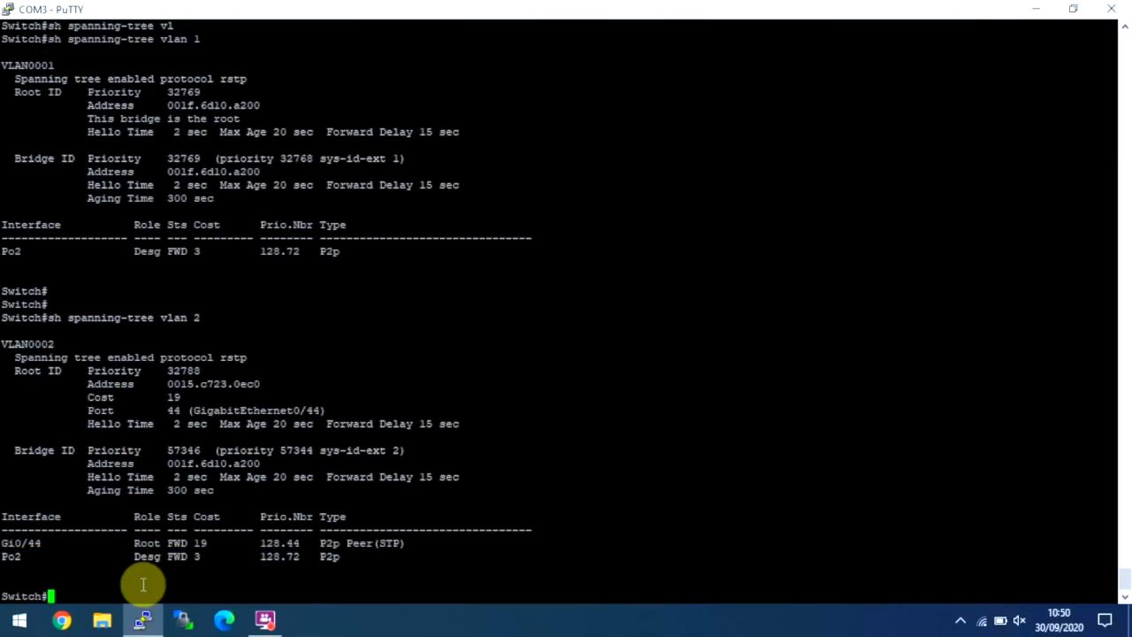
mouse_move(507, 543)
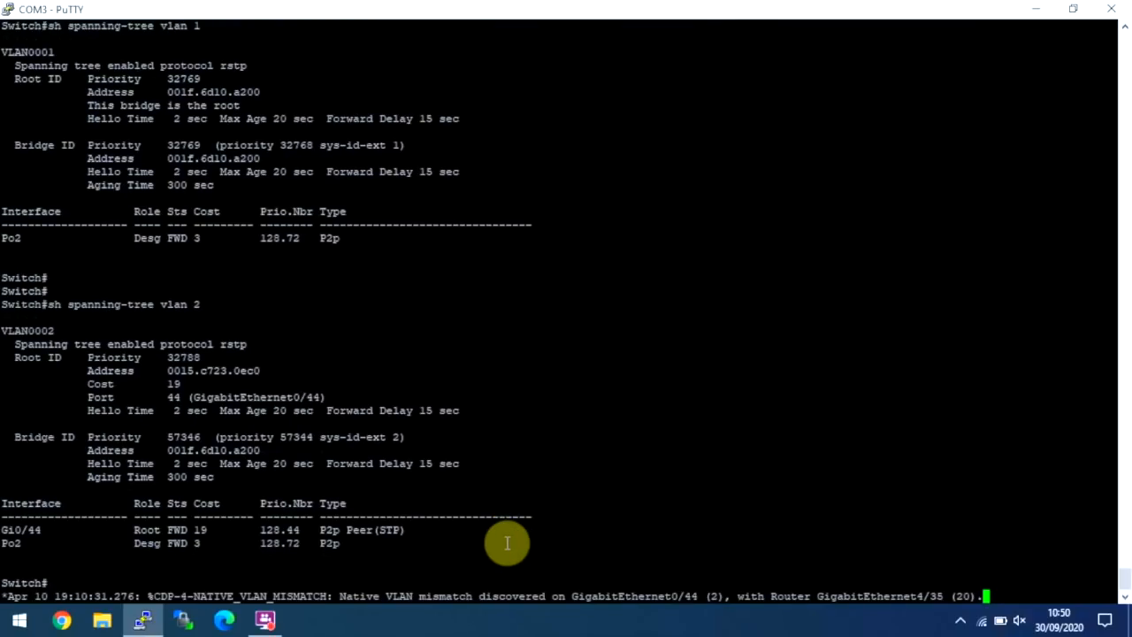
scroll(down, 3)
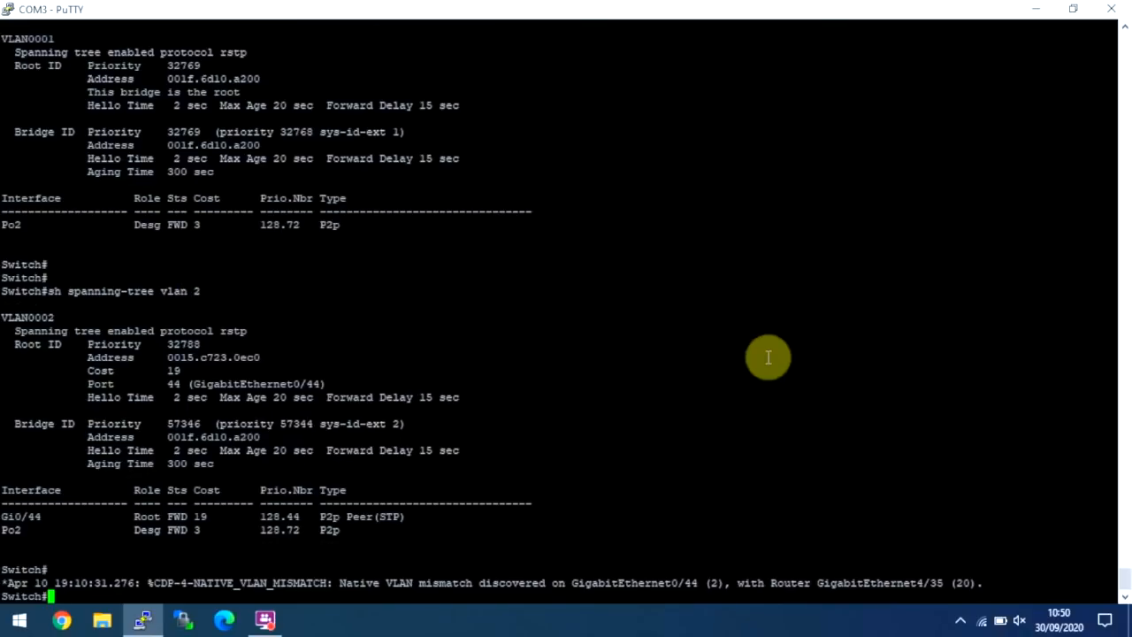
mouse_move(1123, 155)
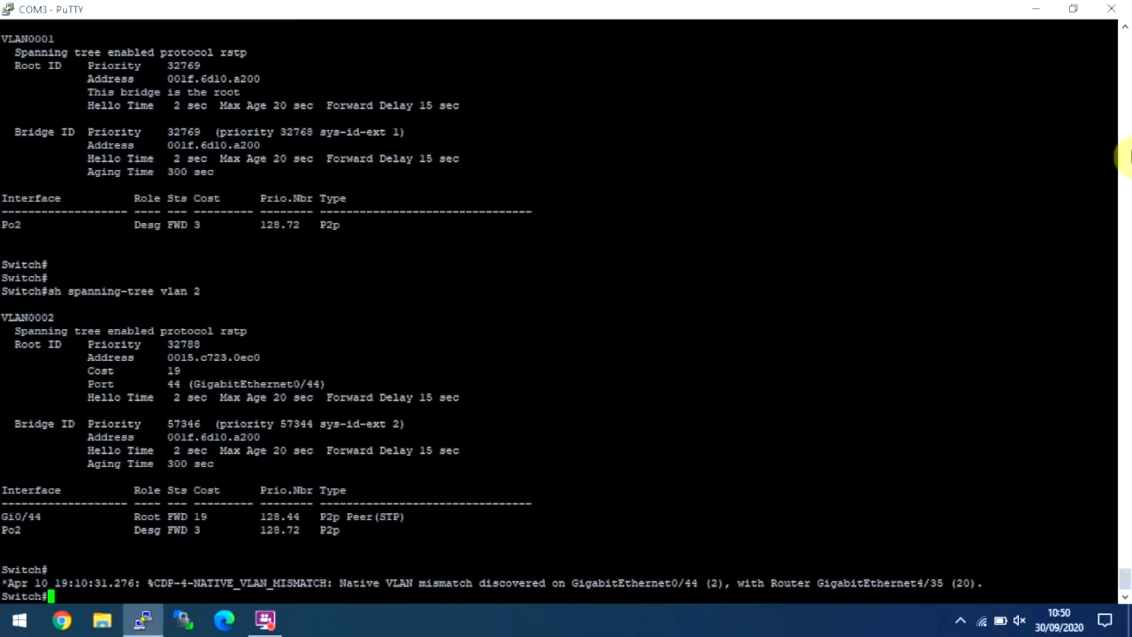
scroll(up, 3)
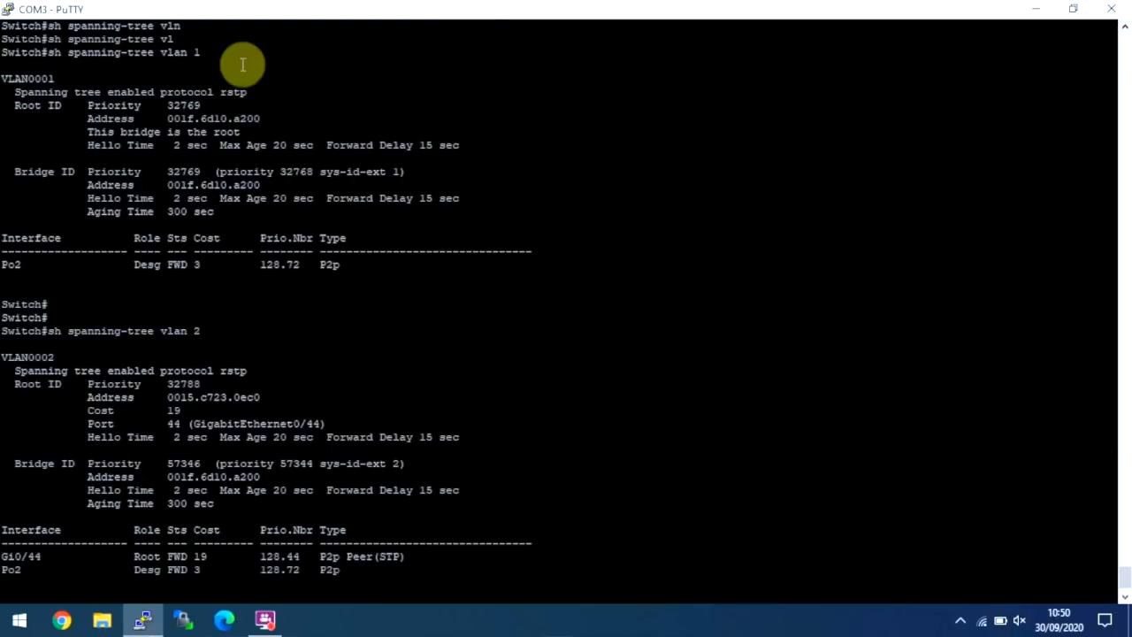
mouse_move(88, 97)
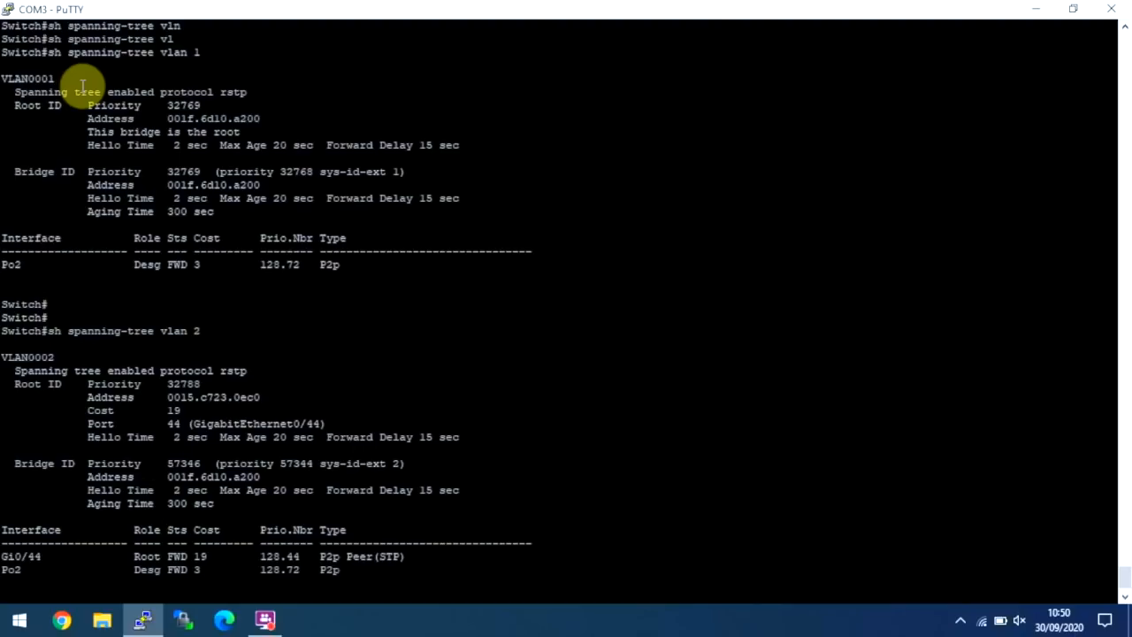
mouse_move(93, 107)
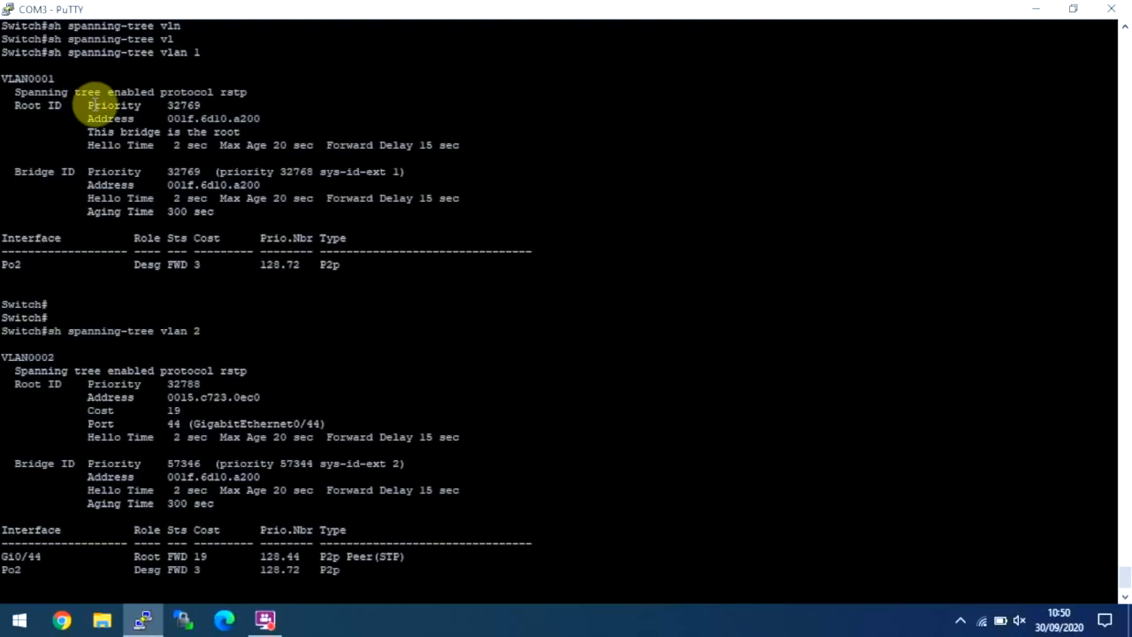
mouse_move(116, 146)
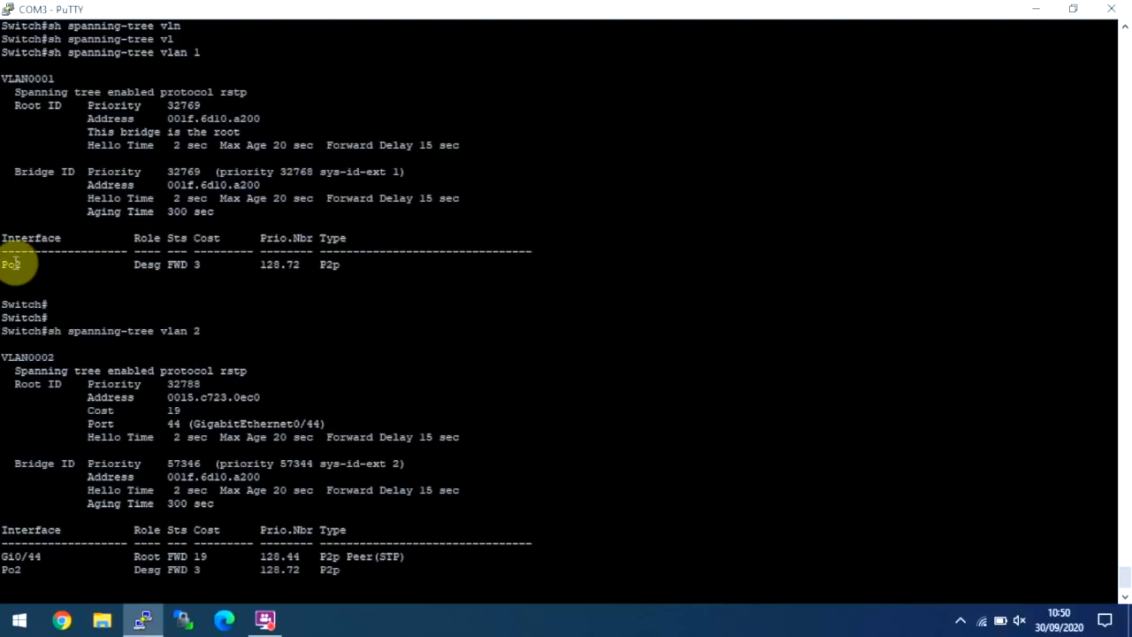
mouse_move(17, 88)
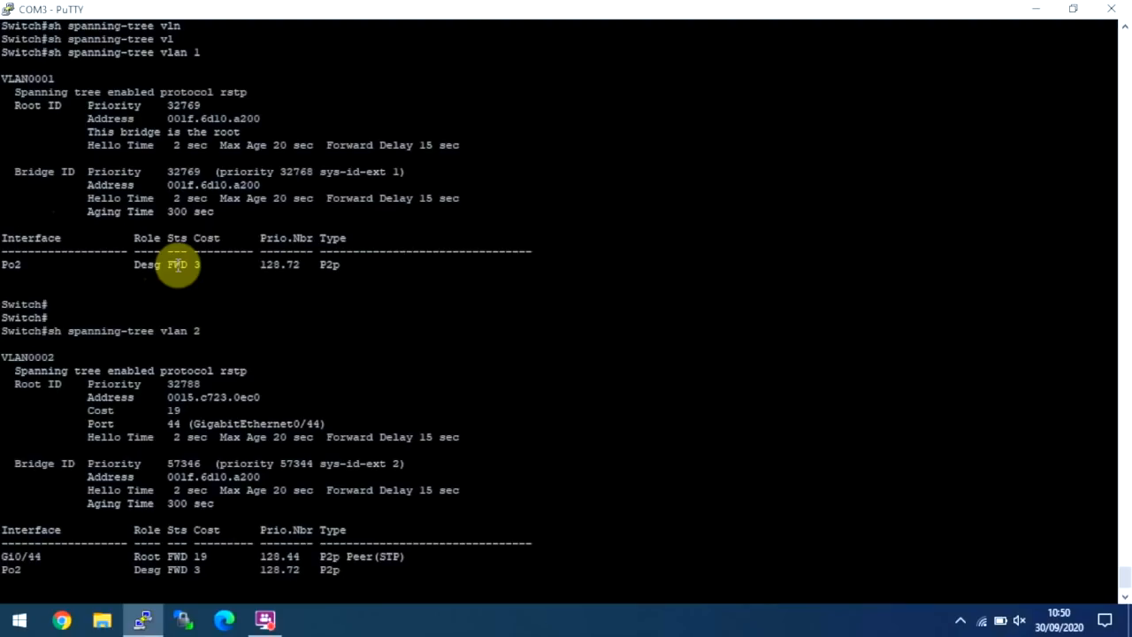
mouse_move(304, 271)
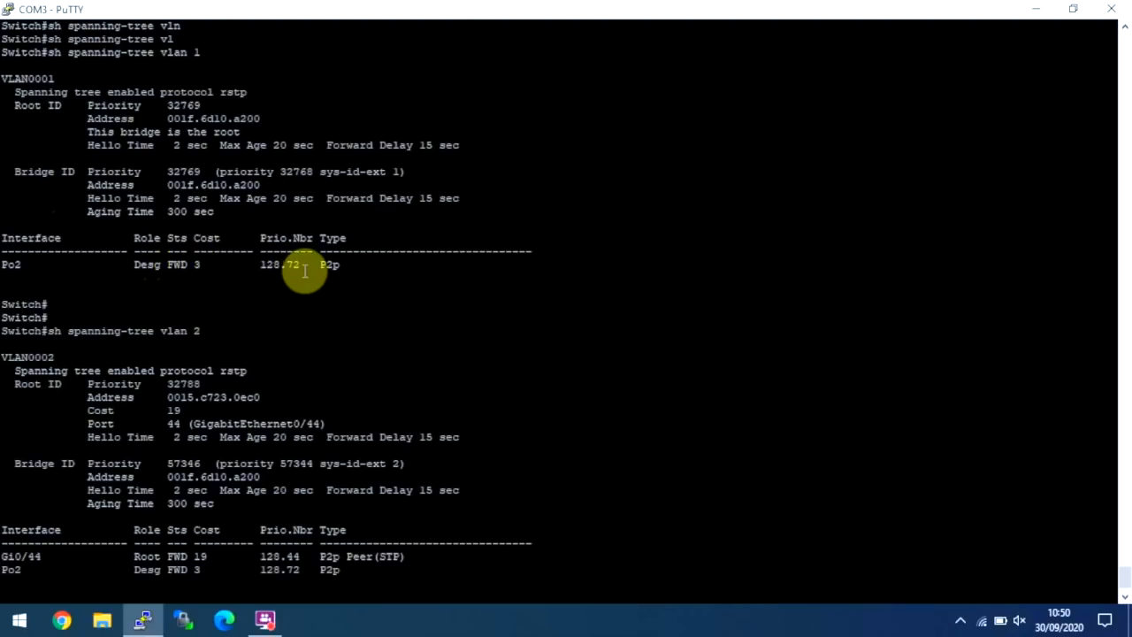
mouse_move(367, 266)
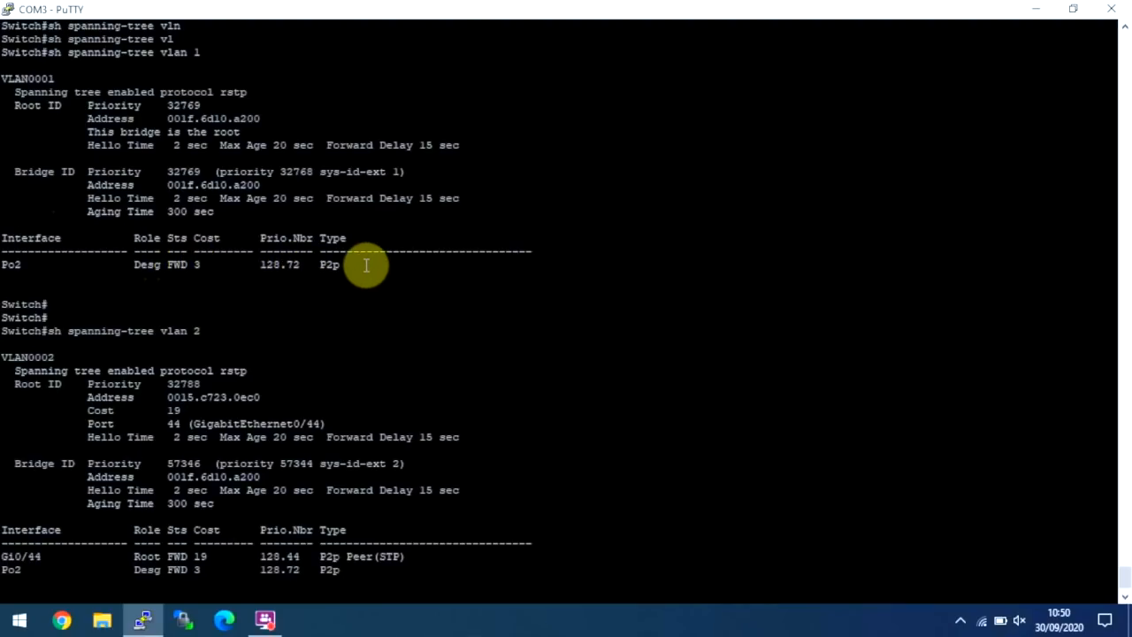
mouse_move(241, 277)
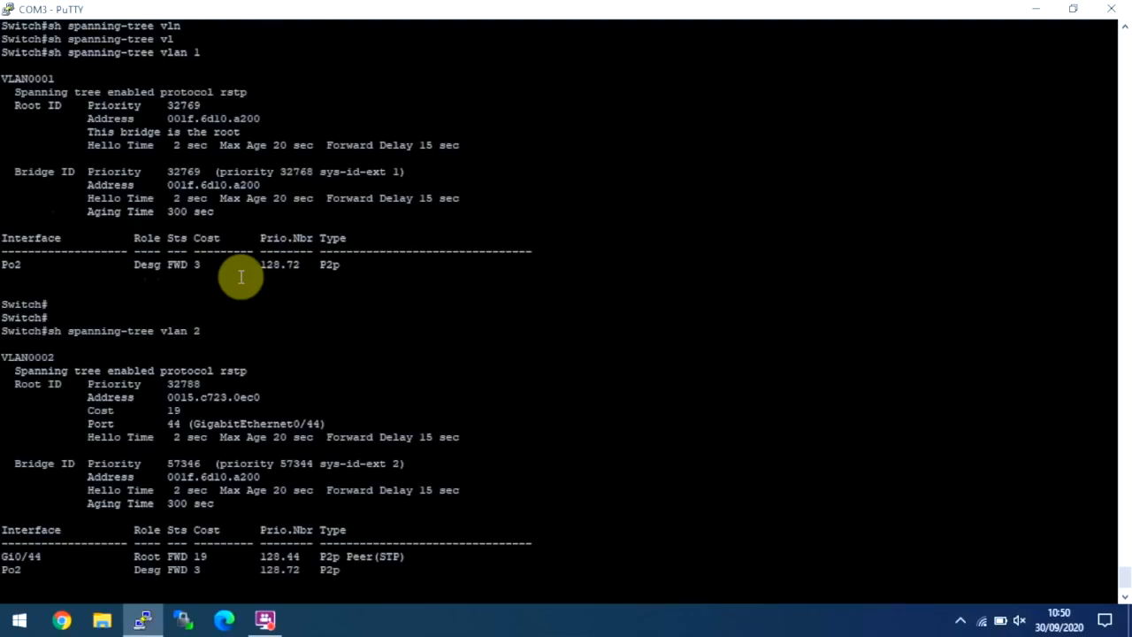
mouse_move(250, 256)
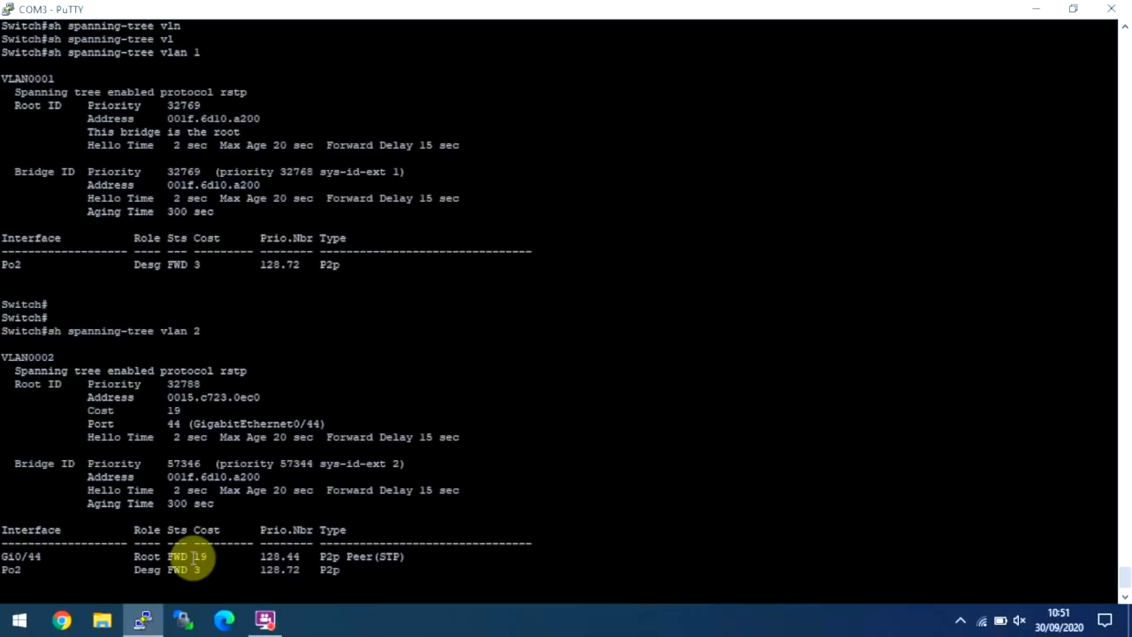
mouse_move(158, 617)
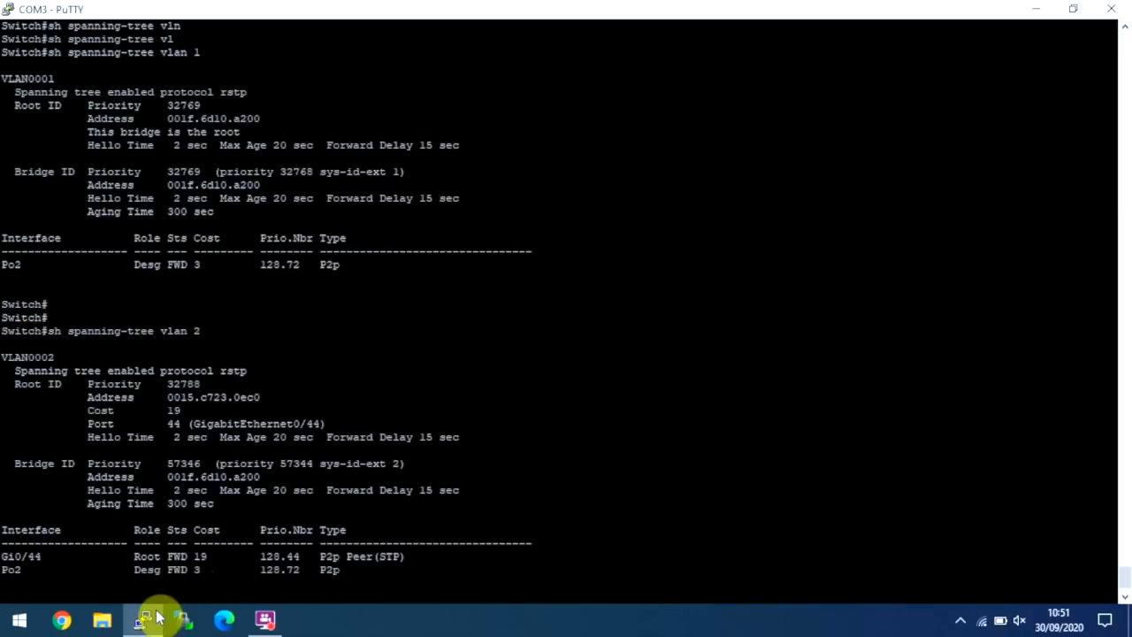
scroll(down, 3)
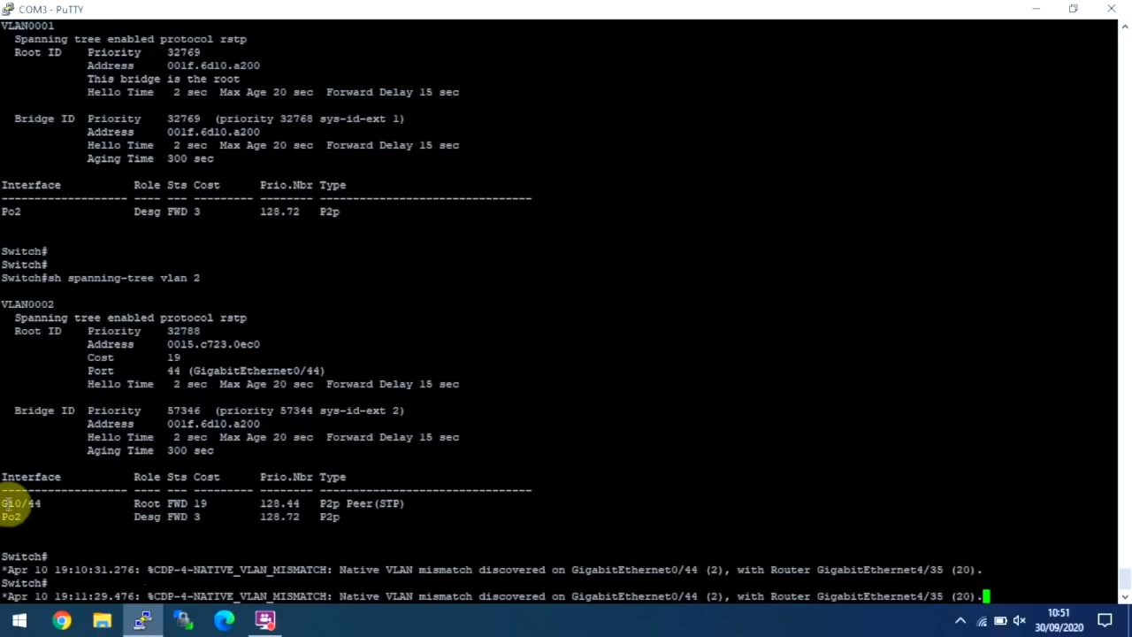
mouse_move(220, 476)
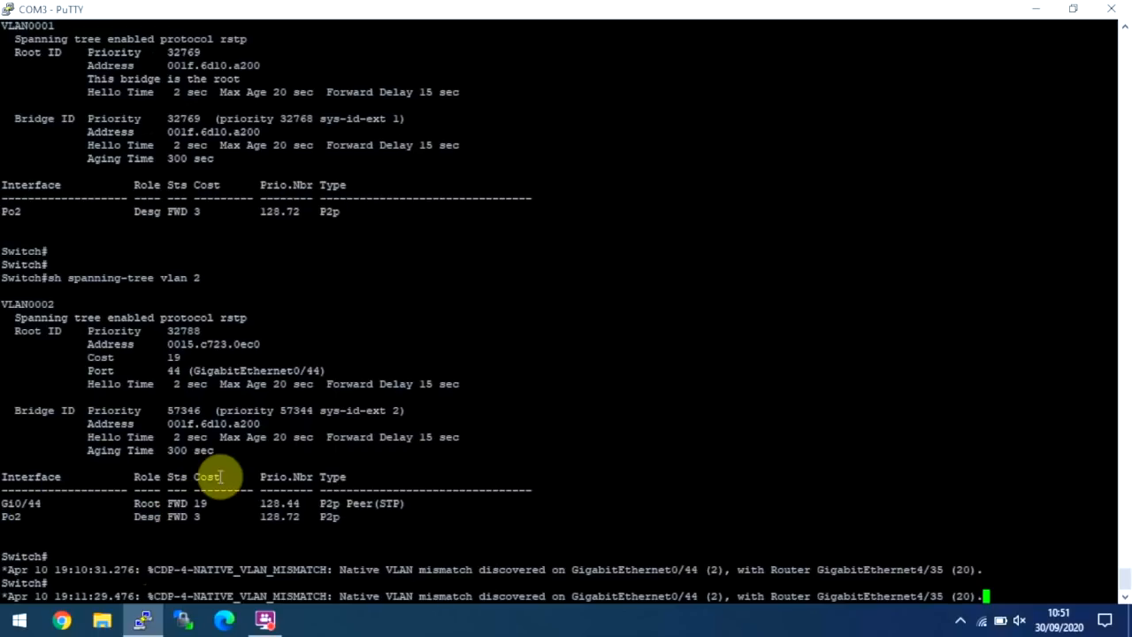
mouse_move(312, 503)
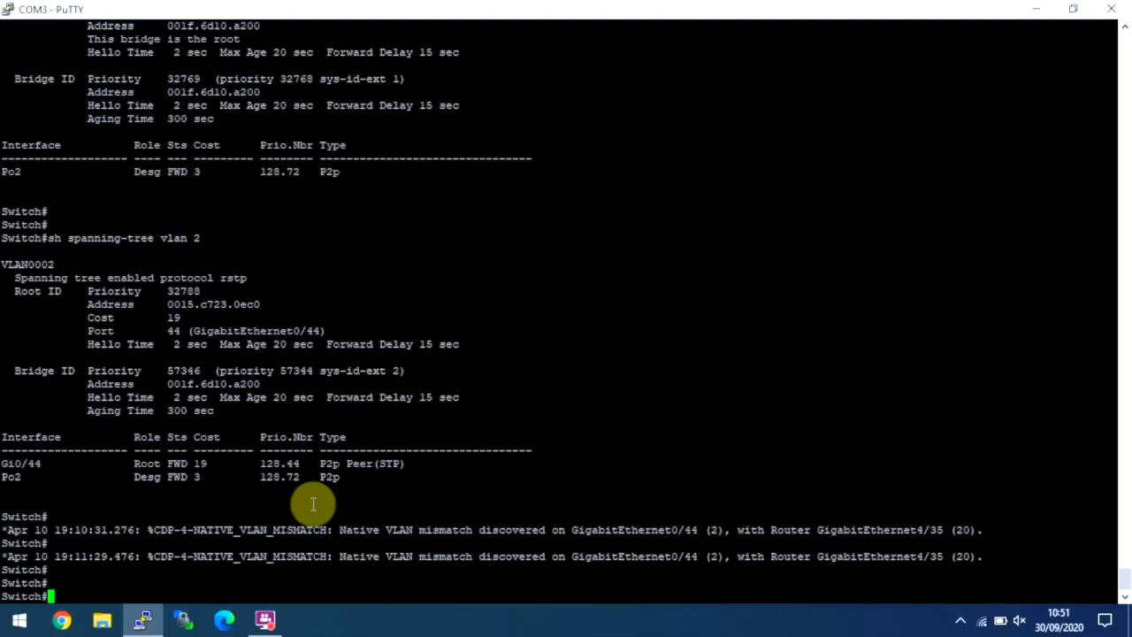
Run 'sh int gi0/44' to show Gi0/44 up, connected, 100Mb full-duplex
text(sh spanning-tree vlan 2)
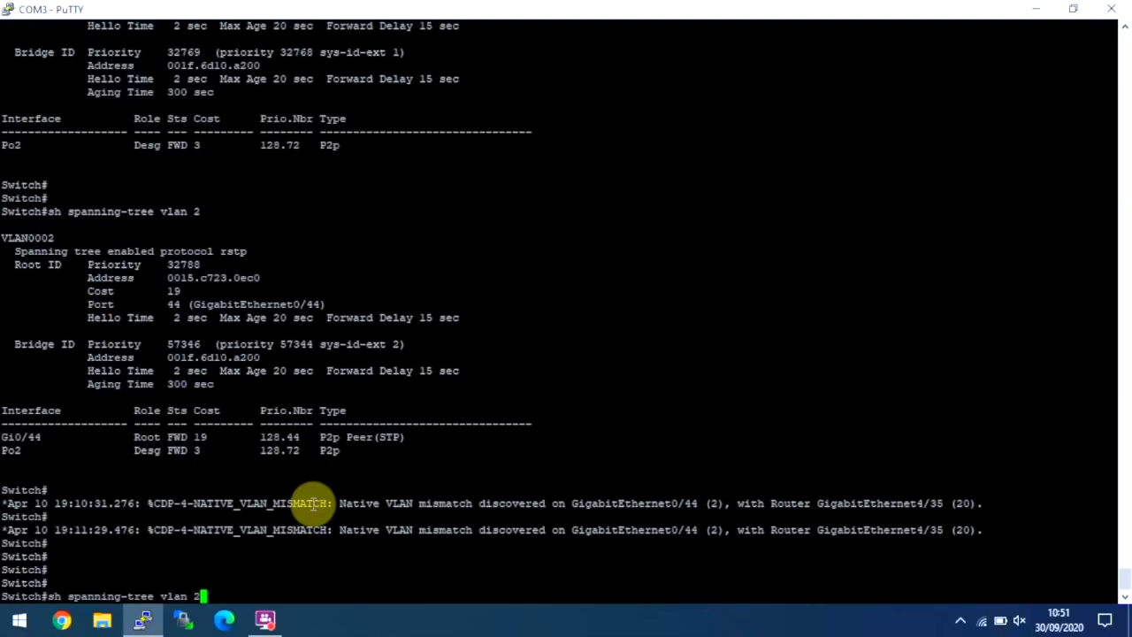
text(sh int gi0/44)
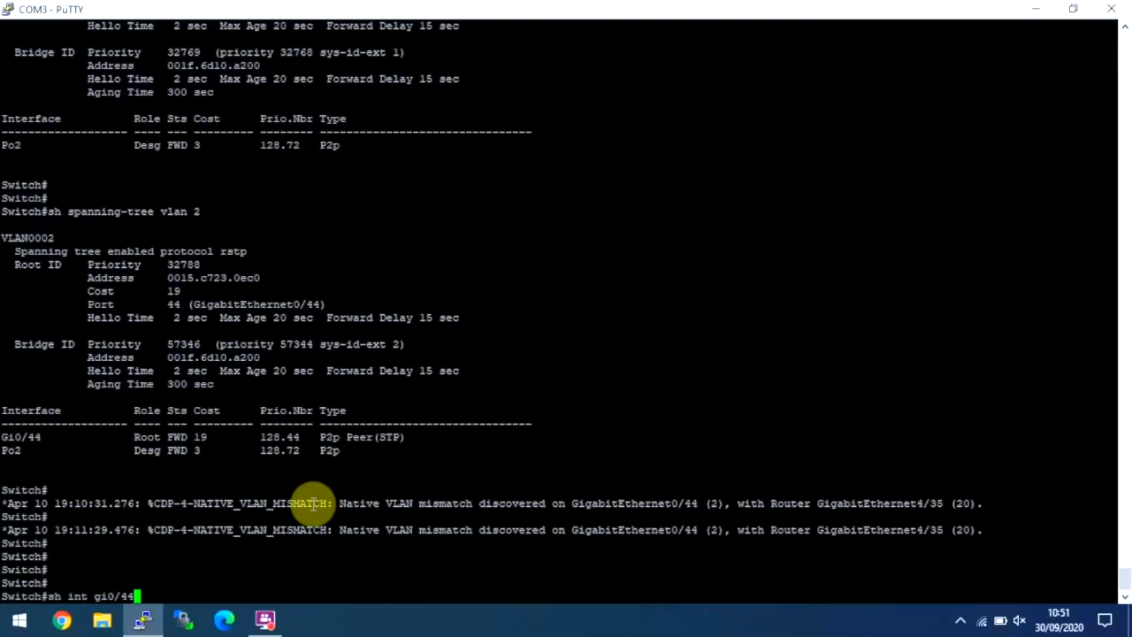
key(Return)
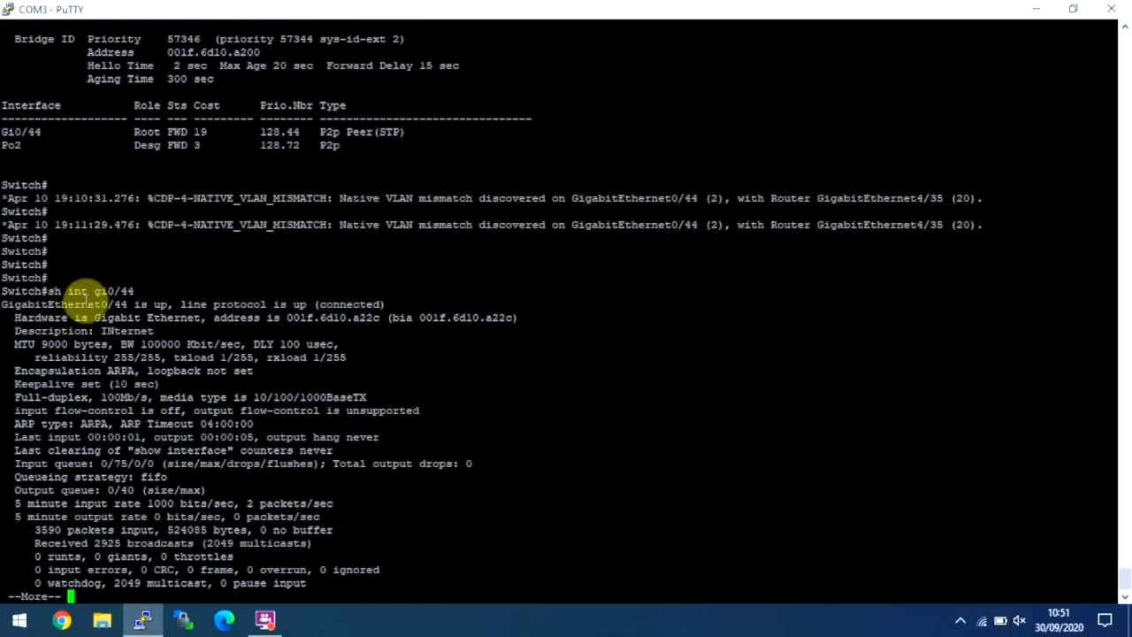
mouse_move(332, 309)
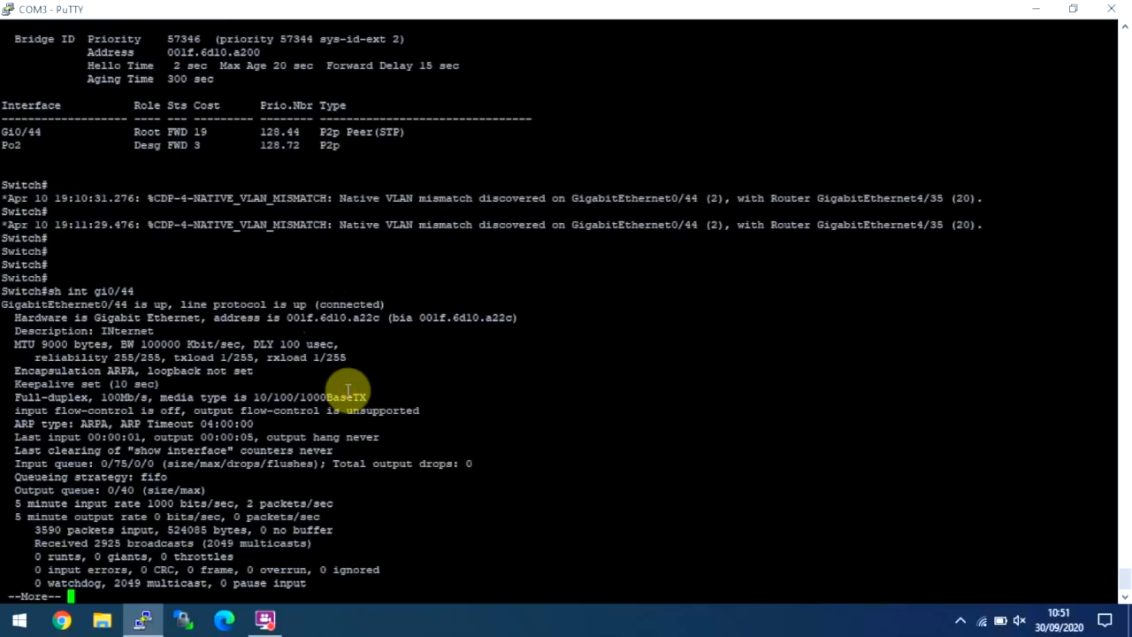
mouse_move(265, 160)
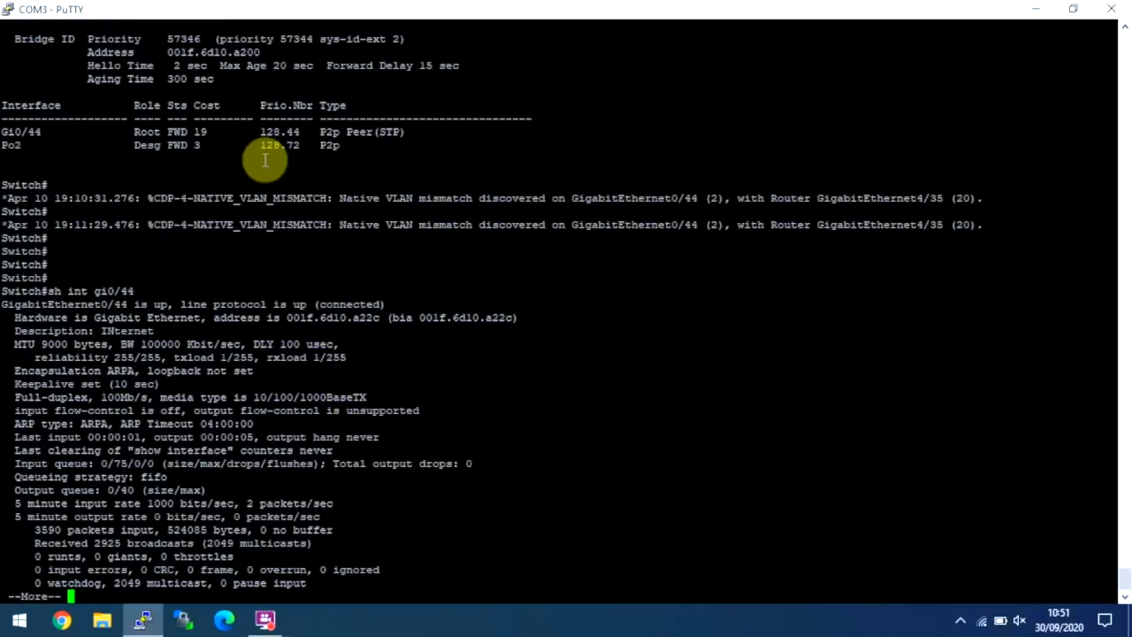
mouse_move(110, 84)
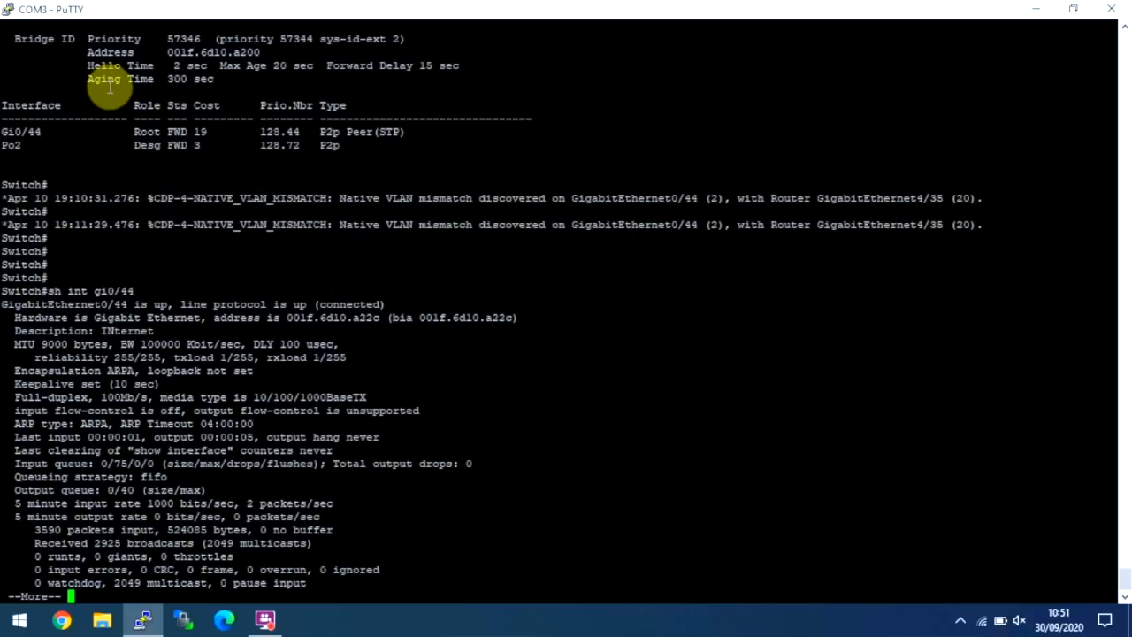